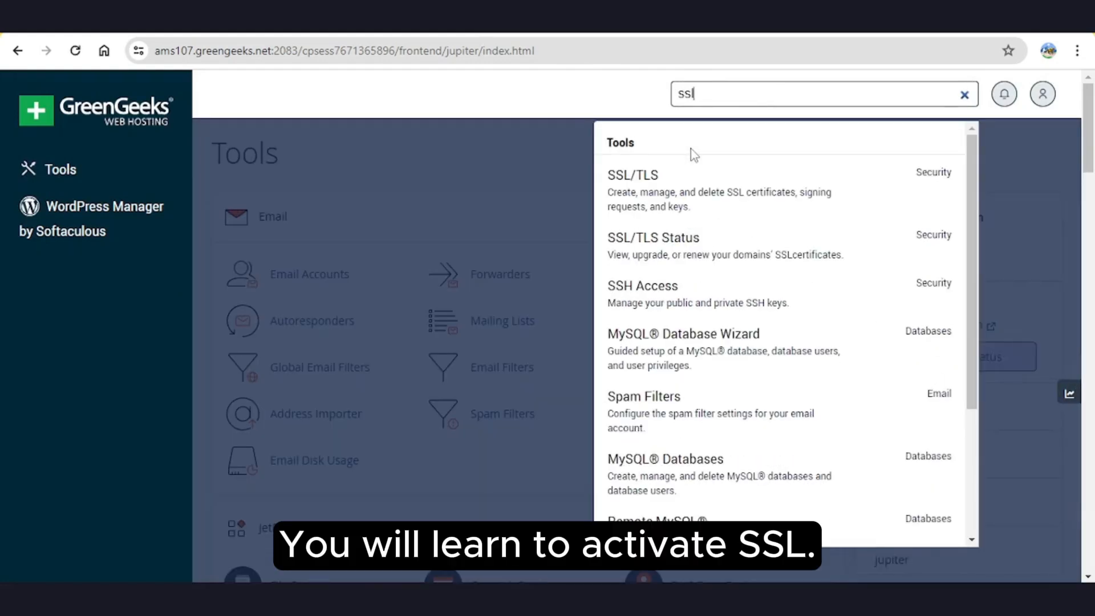
mouse_move(653, 245)
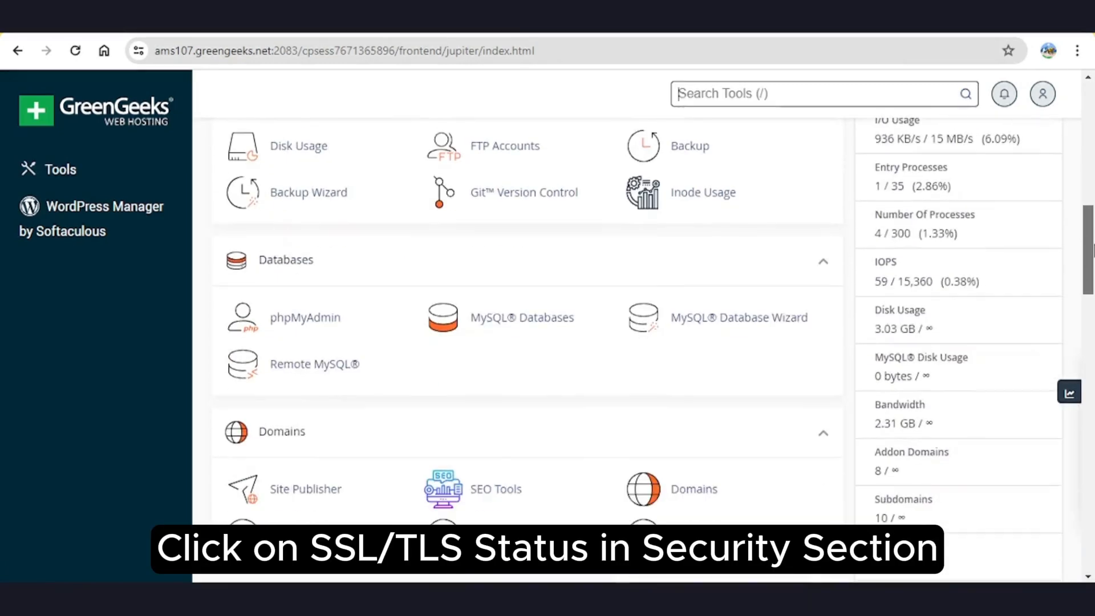
Go to the Security section and bring up SSL/TLS Status for all 92 domains
scroll(down, 3)
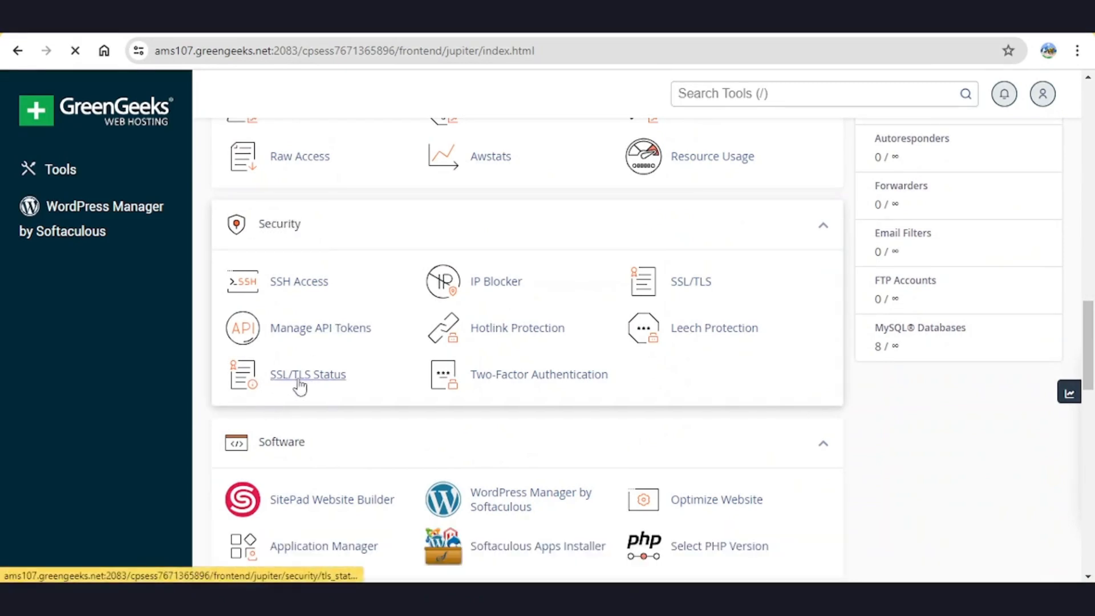
click(307, 374)
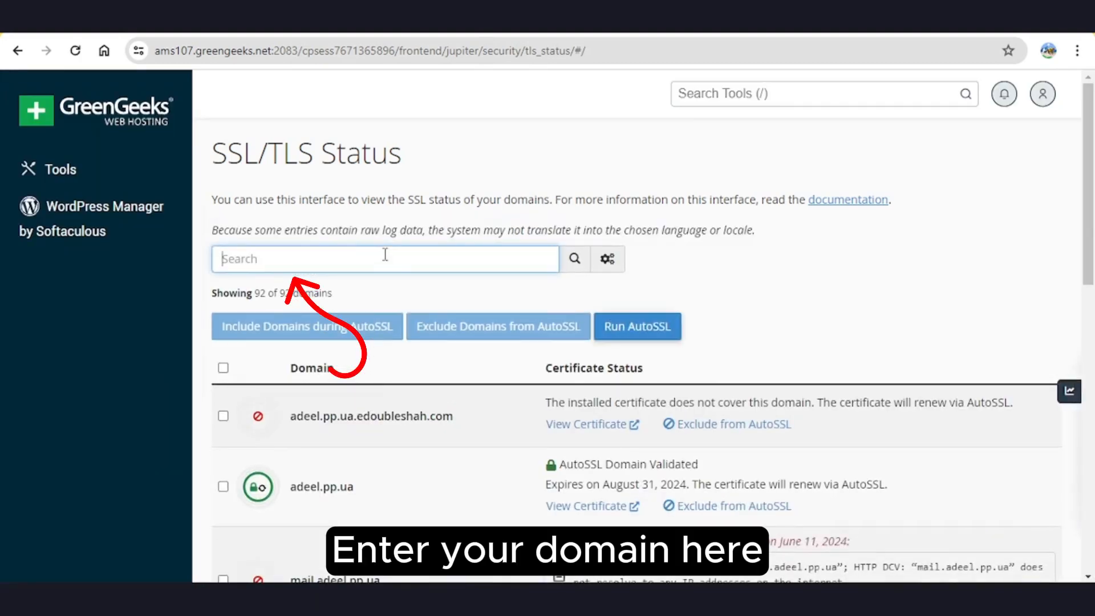
Filter the domain list to the 10 drparrot.pp.ua domains, none yet certified
text(drparrot.)
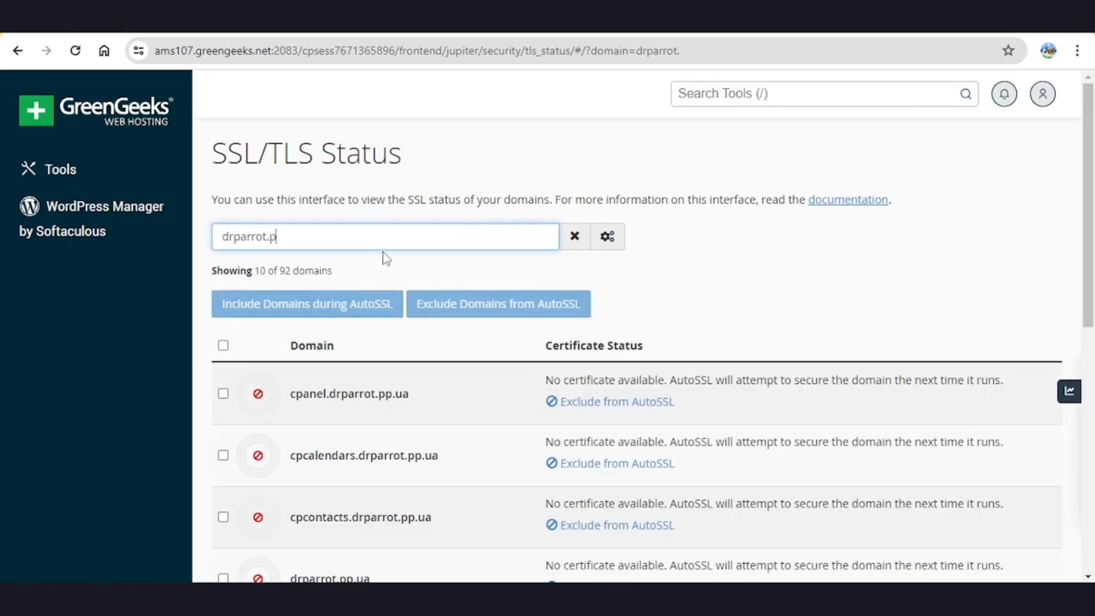
text(p.ua)
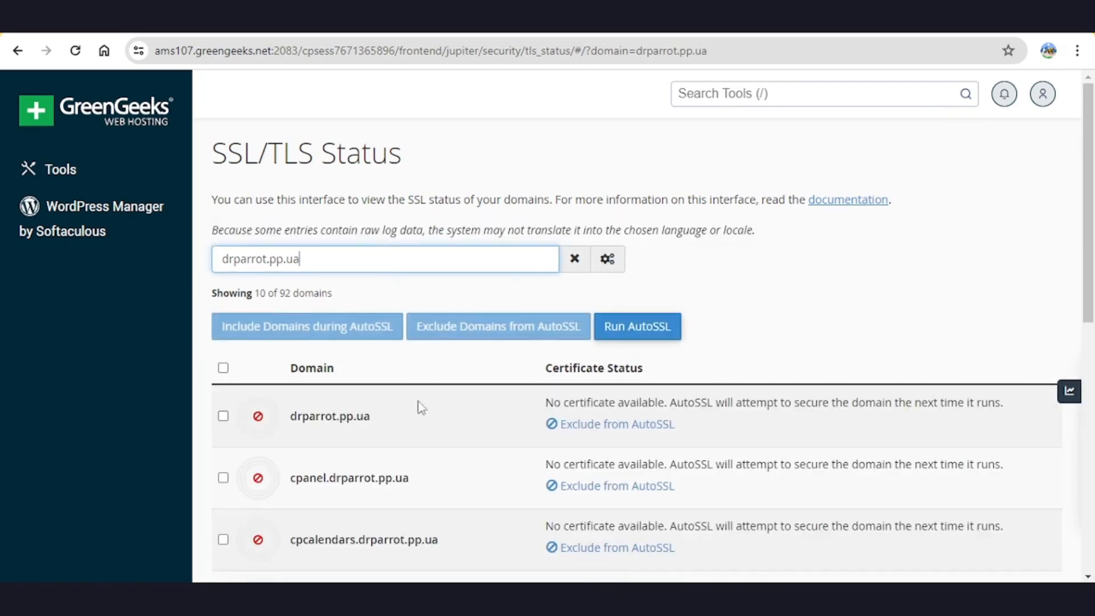
scroll(down, 3)
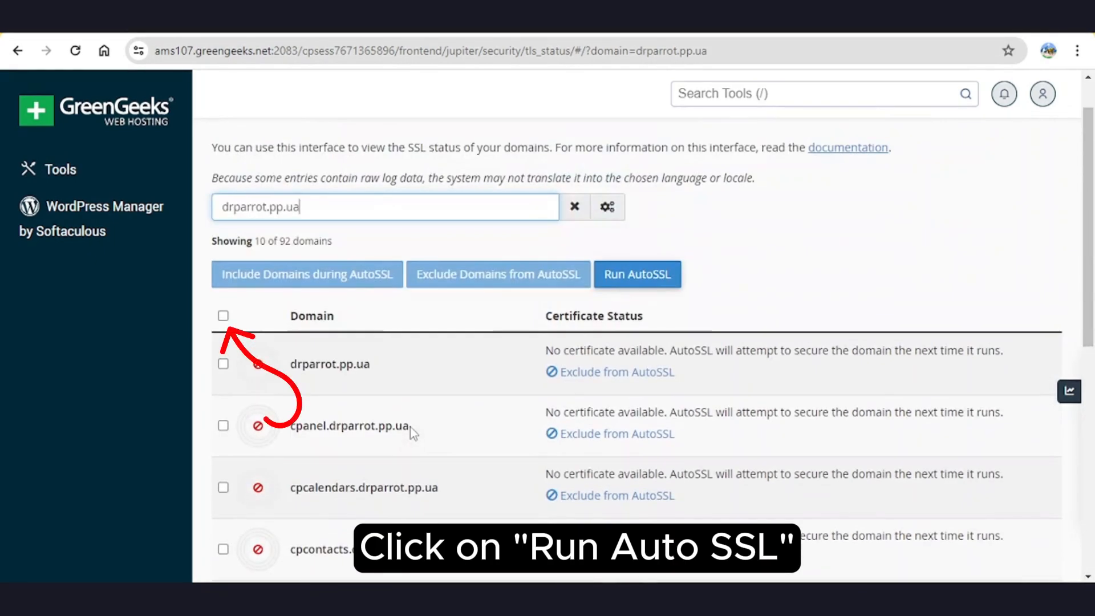
mouse_move(282, 328)
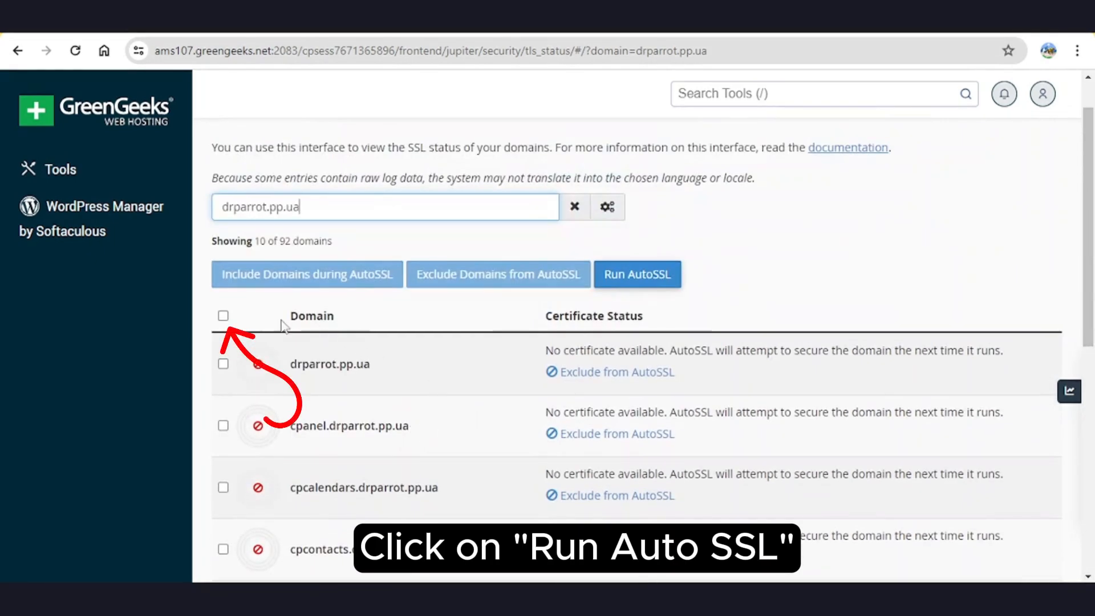
Select all ten filtered drparrot.pp.ua domains and run AutoSSL on them
click(222, 316)
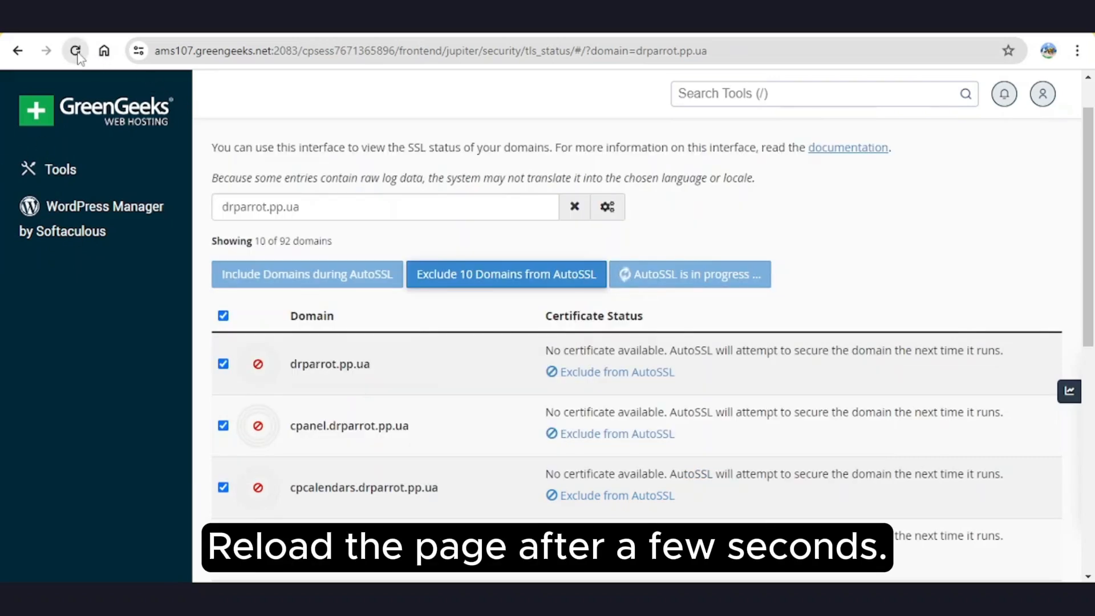
Reload the page so the drparrot.pp.ua domains show AutoSSL Domain Validated, expiring September 9, 2024
click(75, 50)
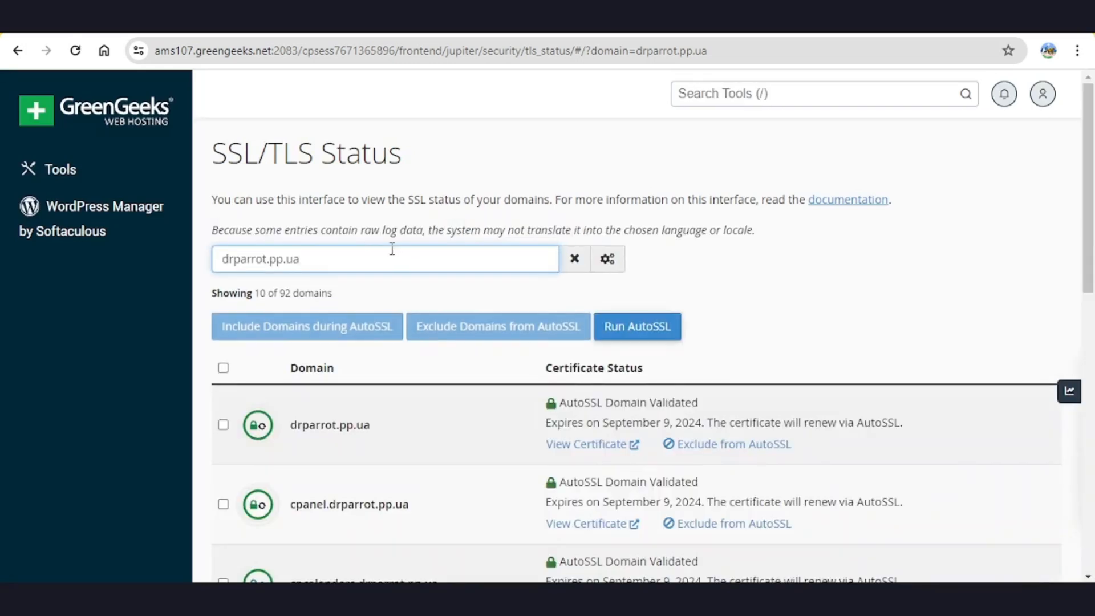
mouse_move(394, 251)
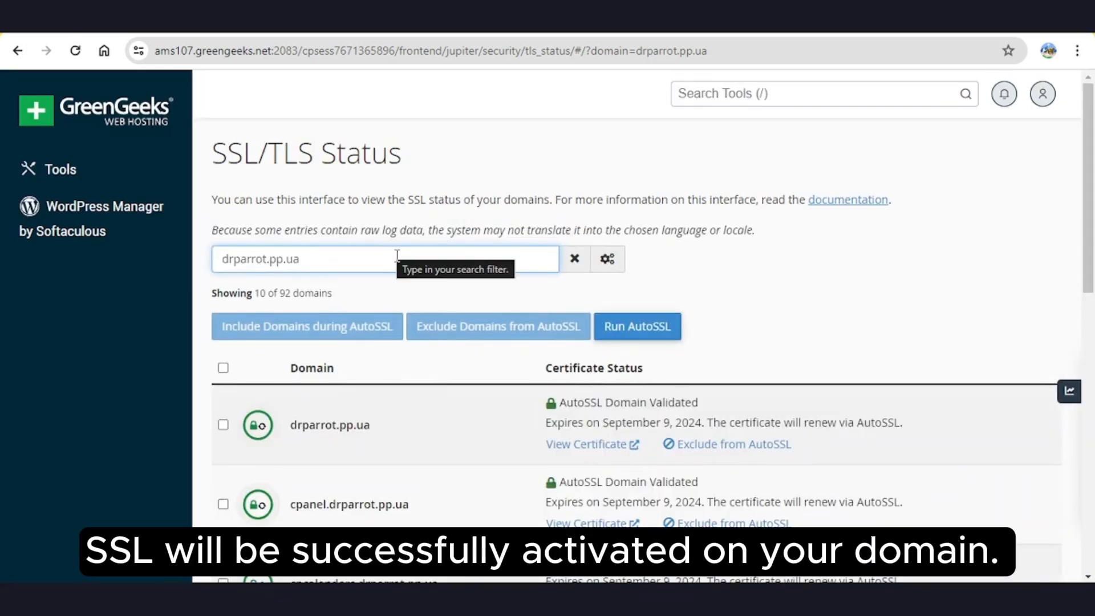